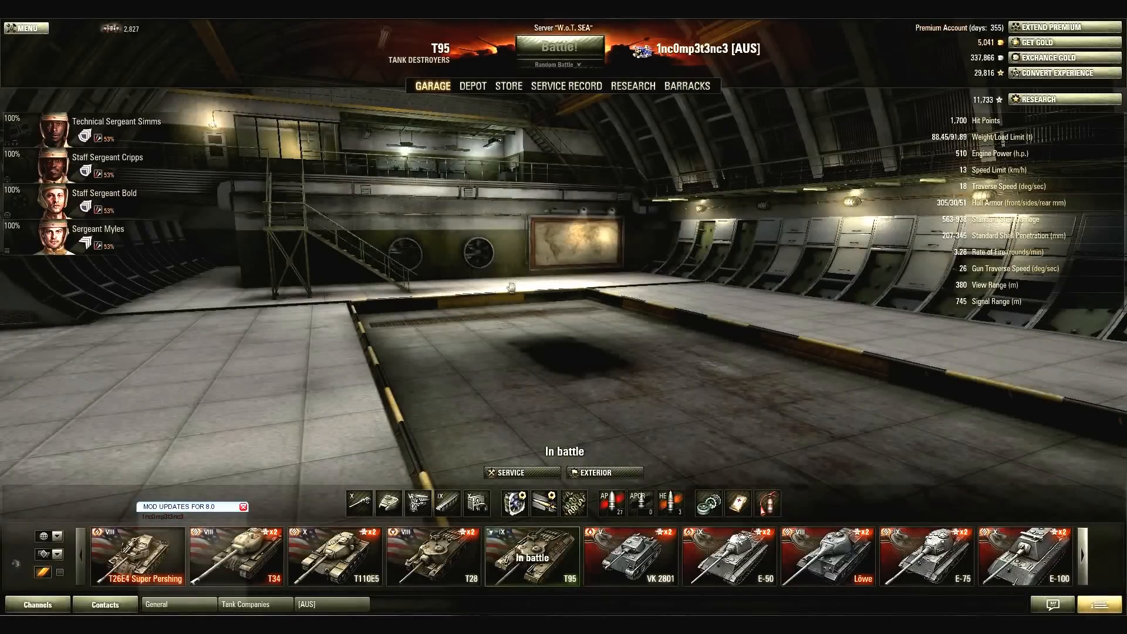
pyautogui.moveTo(211, 342)
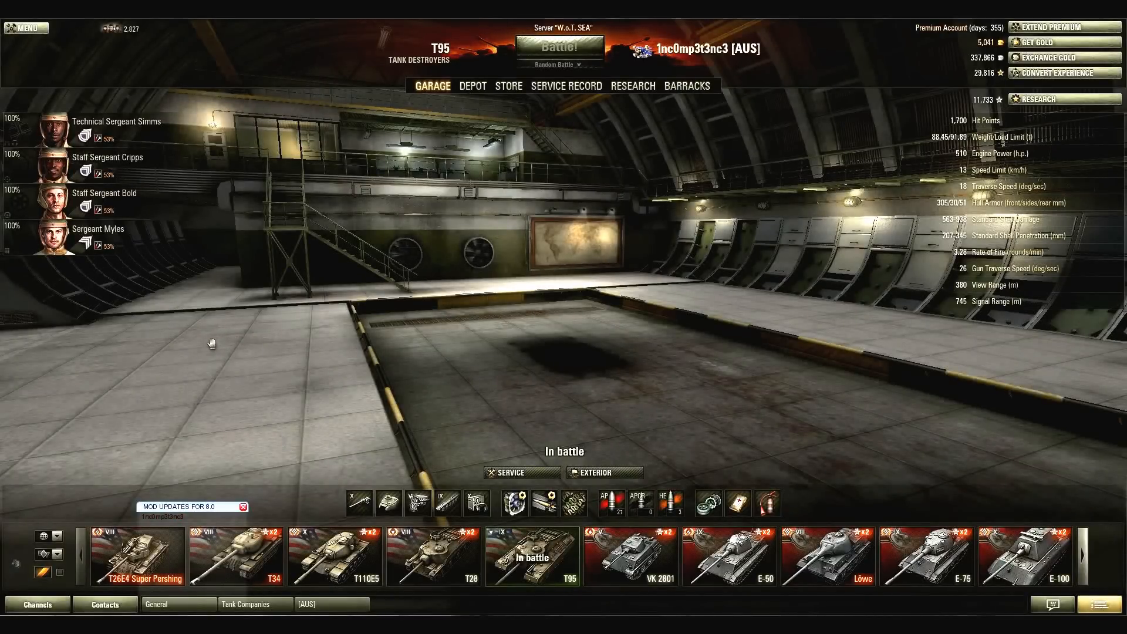
pyautogui.moveTo(328, 314)
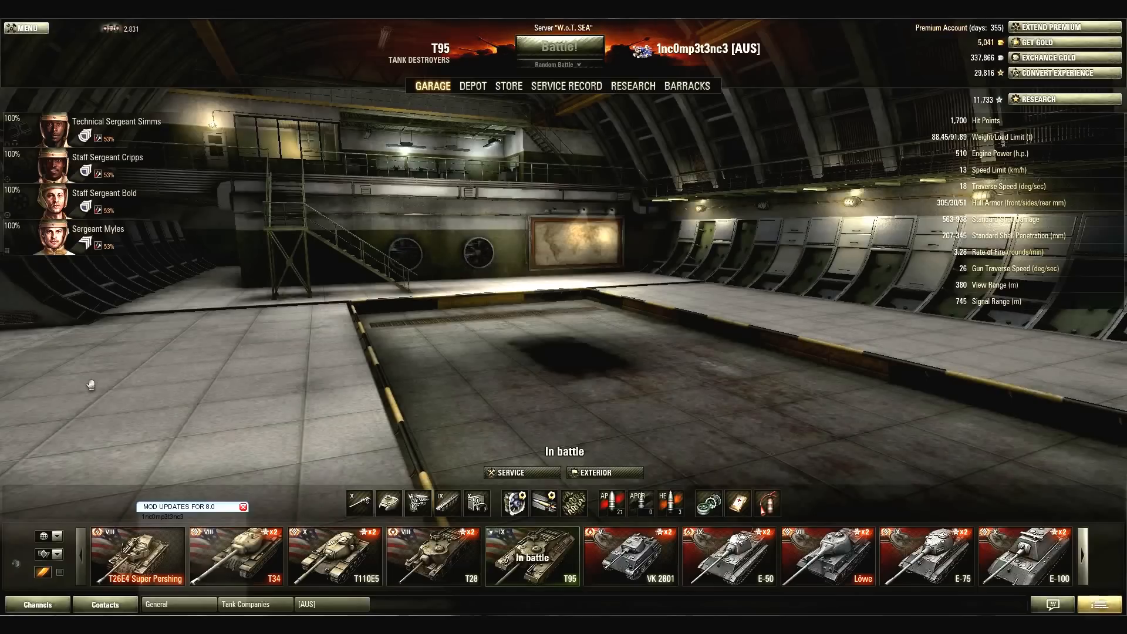
pyautogui.moveTo(83, 382)
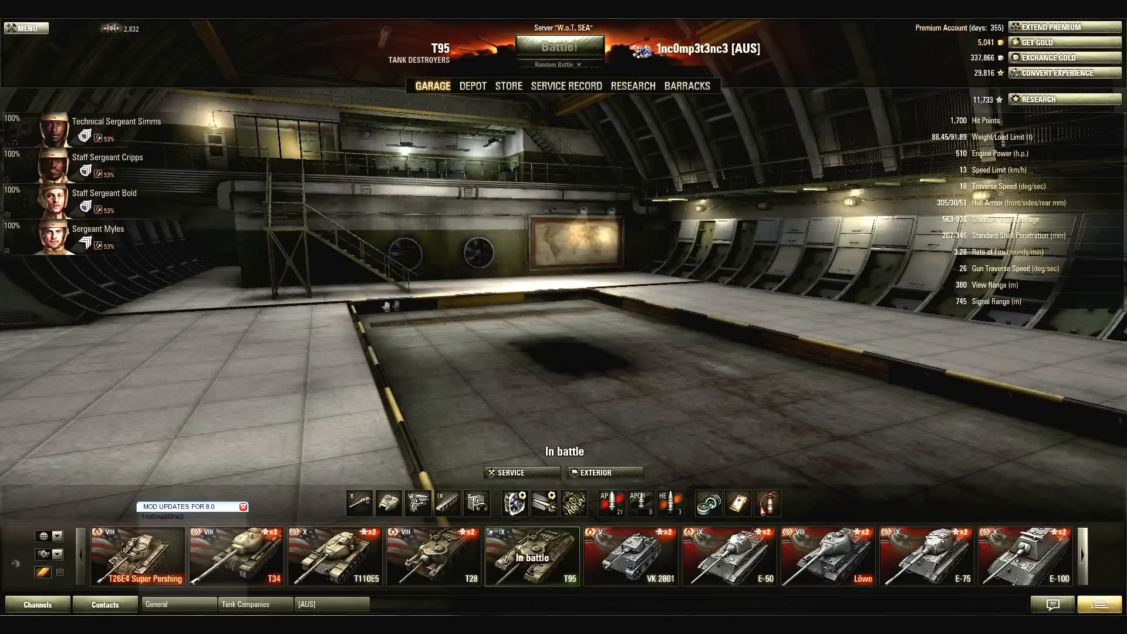
pyautogui.moveTo(667, 307)
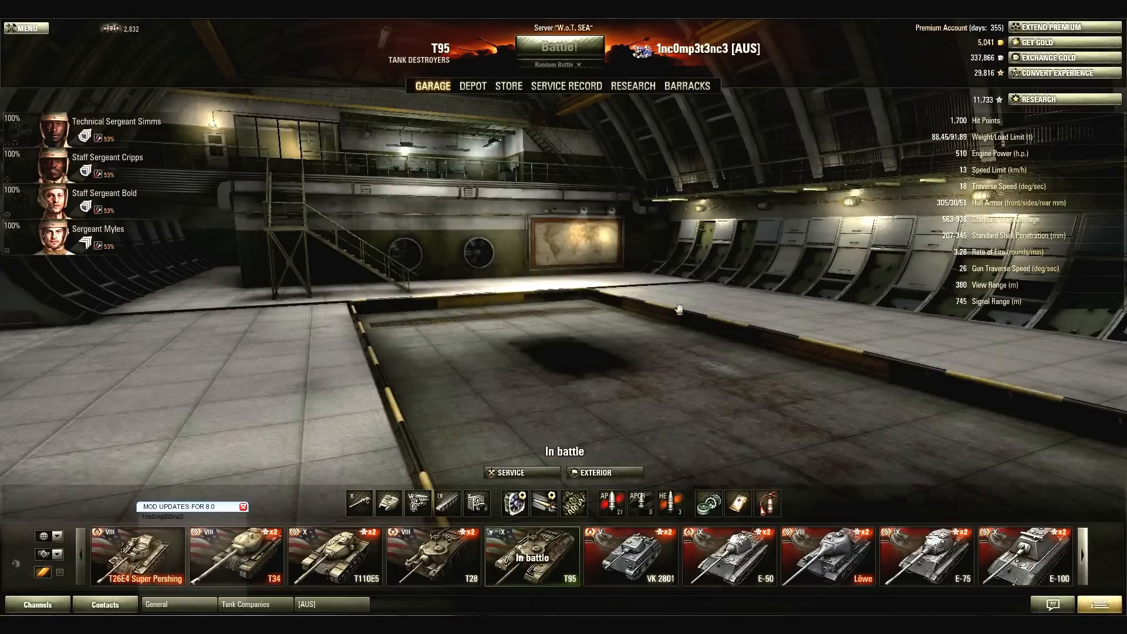
pyautogui.moveTo(604, 313)
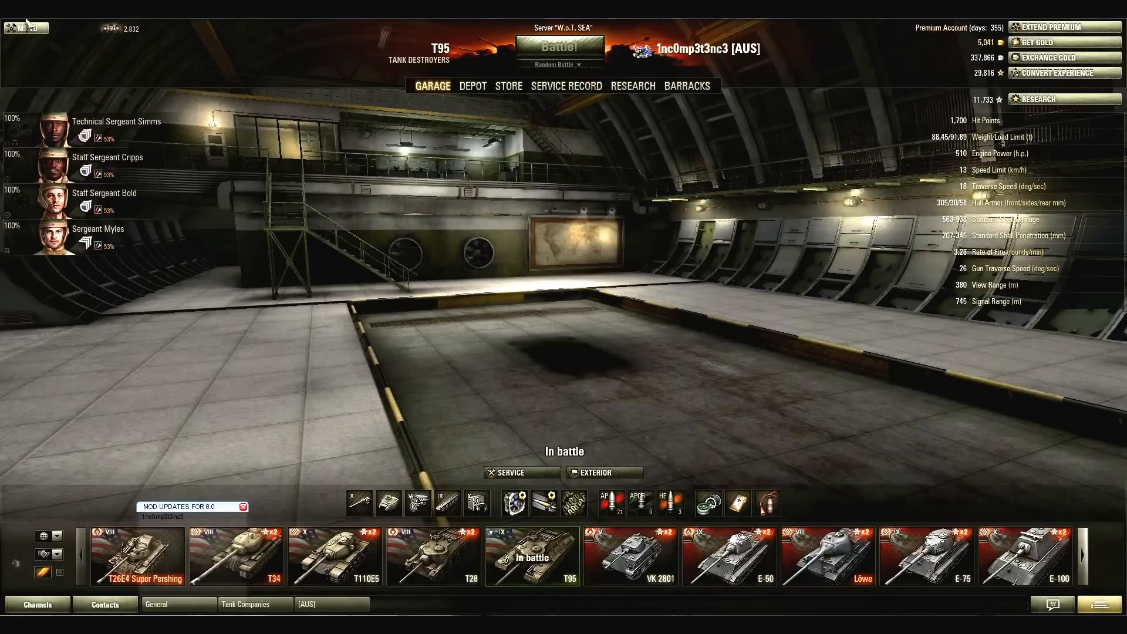
# Step: Open the Game Menu over the garage with Esc
pyautogui.press('Escape')
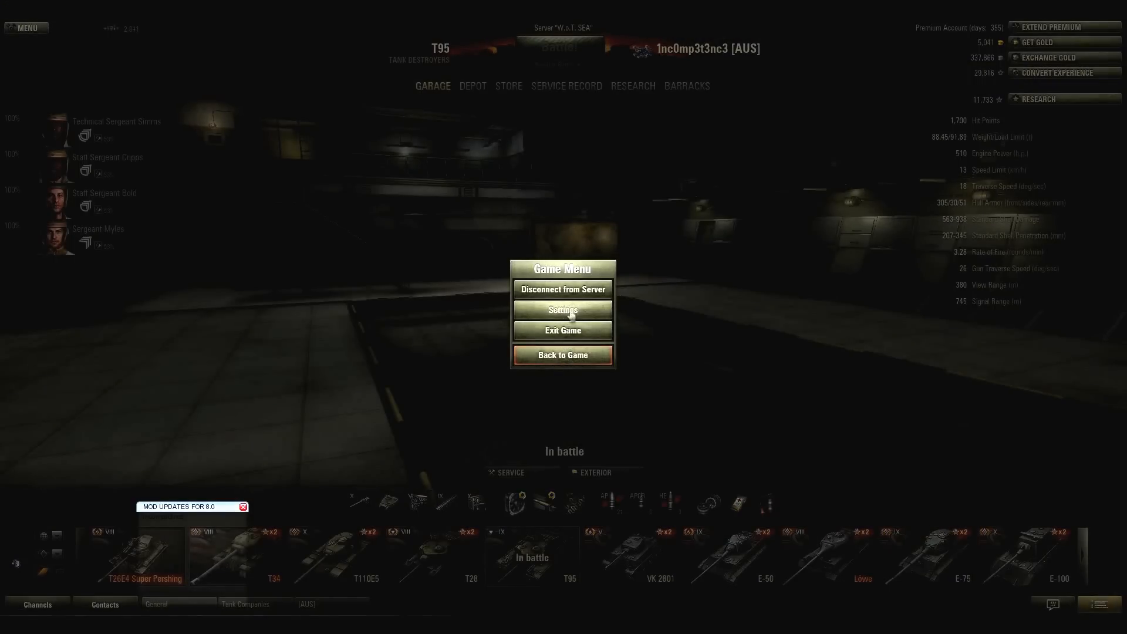
# Step: Enable 'Censor messages' on the Settings Game tab and confirm with OK
pyautogui.click(563, 309)
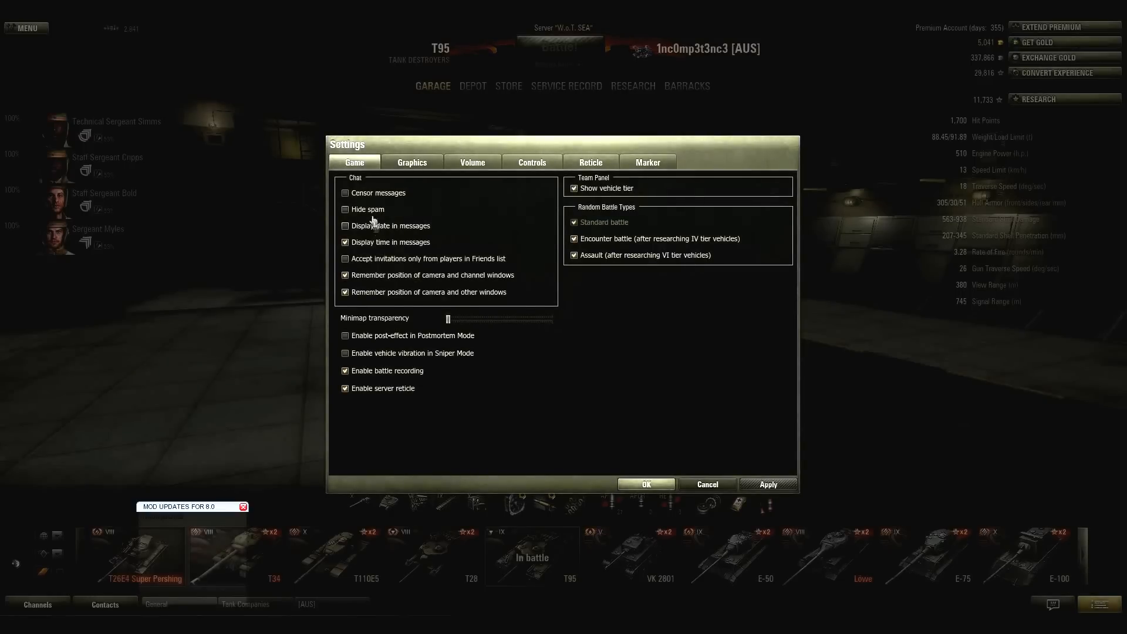
pyautogui.moveTo(384, 202)
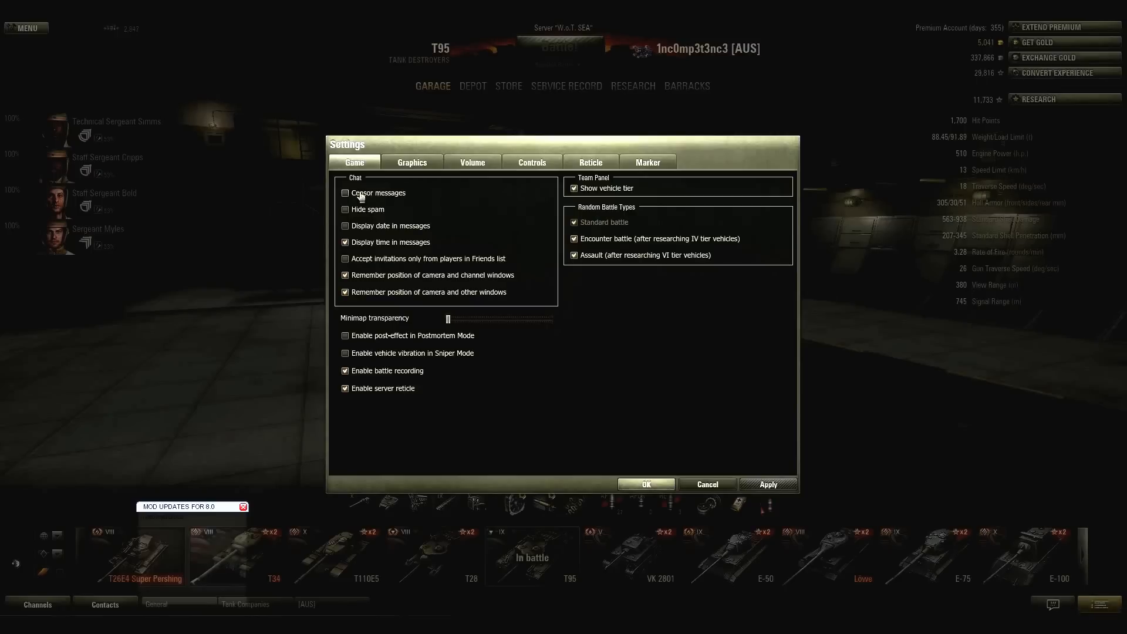
pyautogui.click(345, 193)
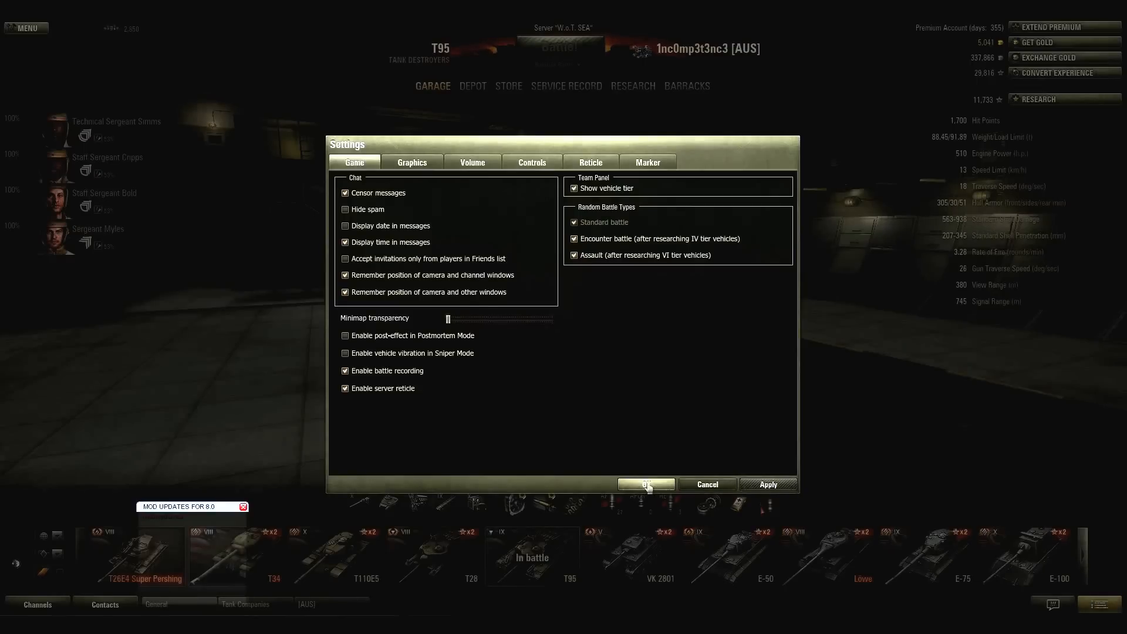
pyautogui.click(646, 484)
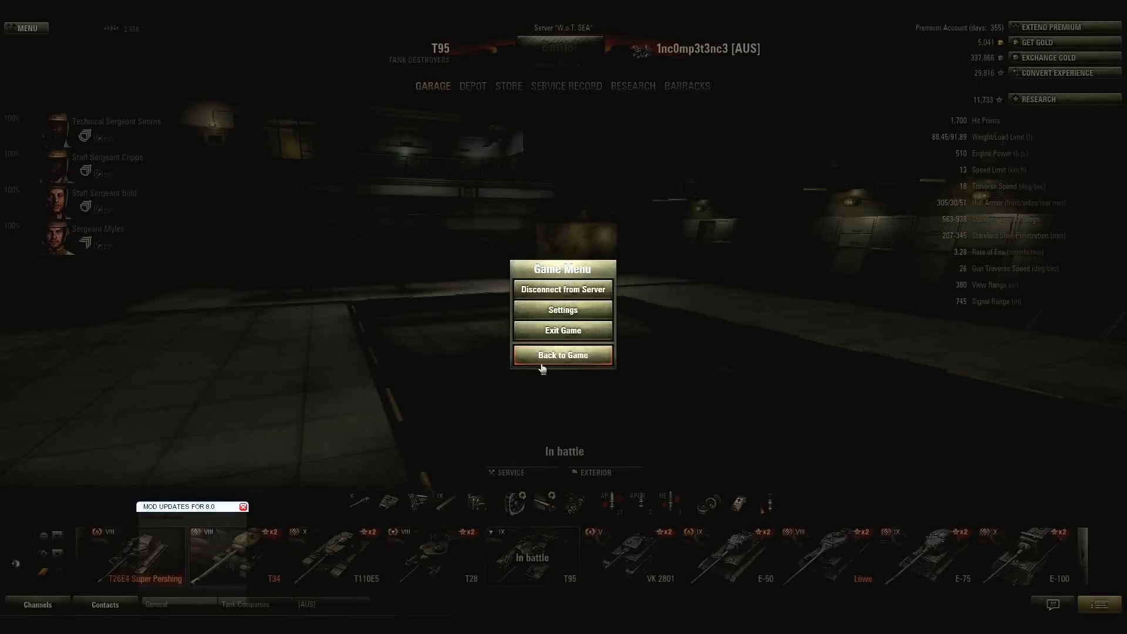
# Step: Return to the garage and send 'till chat ban' in the AUS chat channel
pyautogui.click(562, 354)
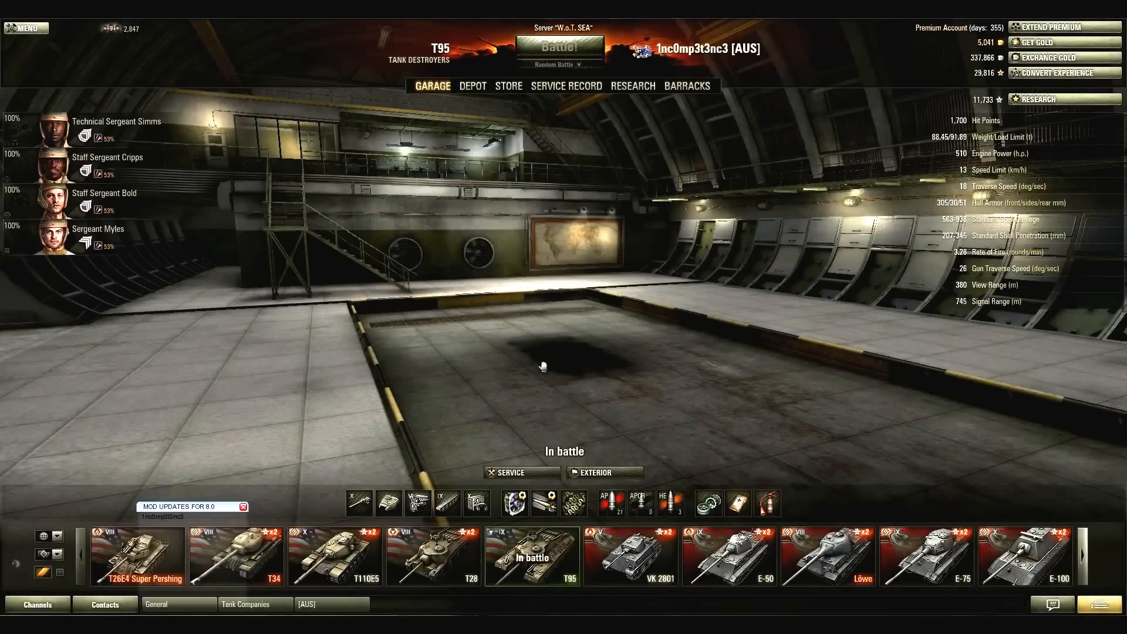
pyautogui.moveTo(354, 470)
pyautogui.write('ah fuck I am s')
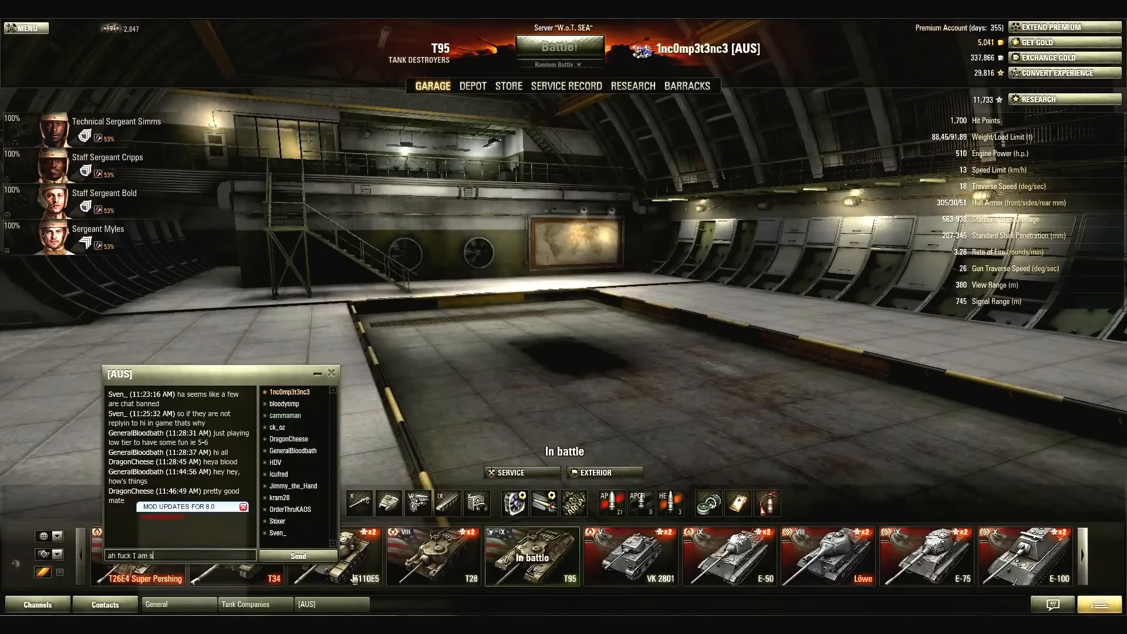
pyautogui.write('till chat ban')
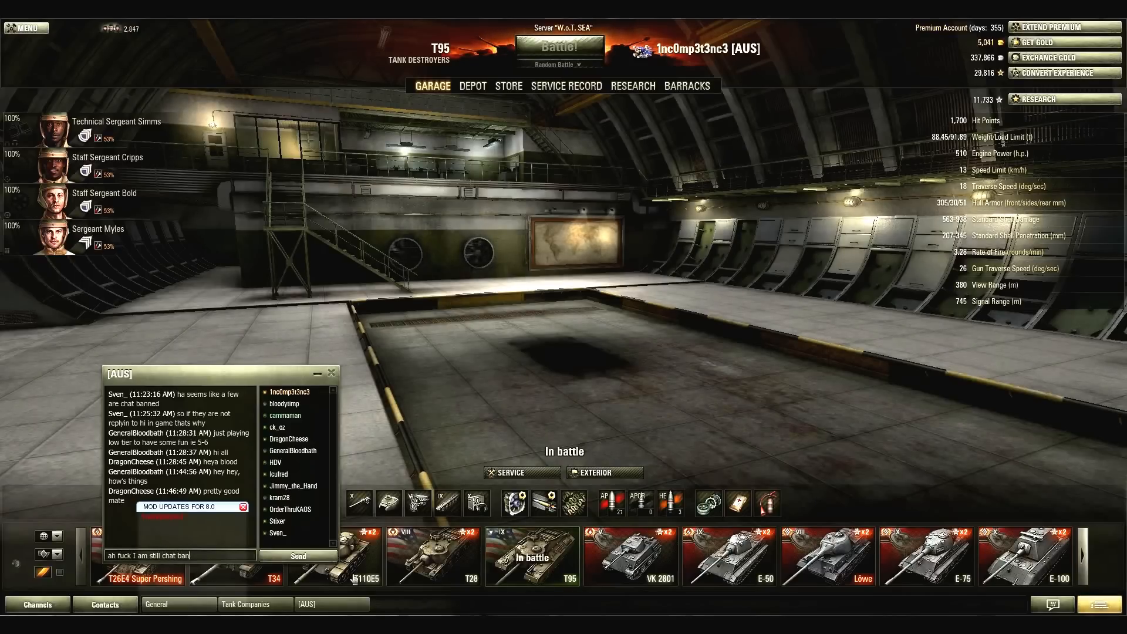
pyautogui.click(298, 555)
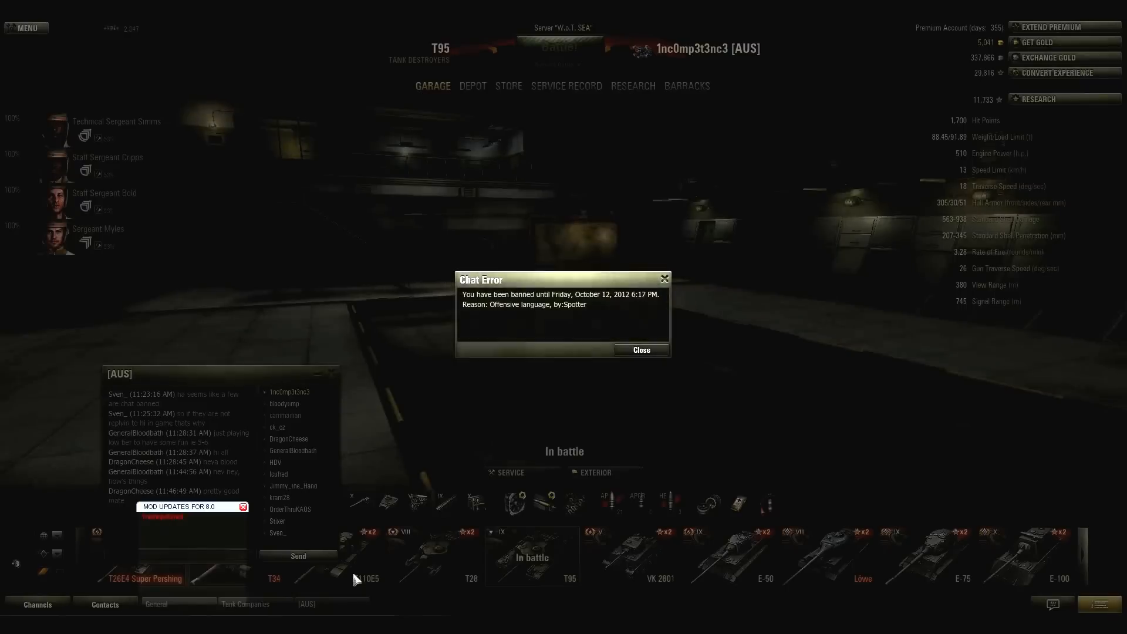
pyautogui.moveTo(625, 316)
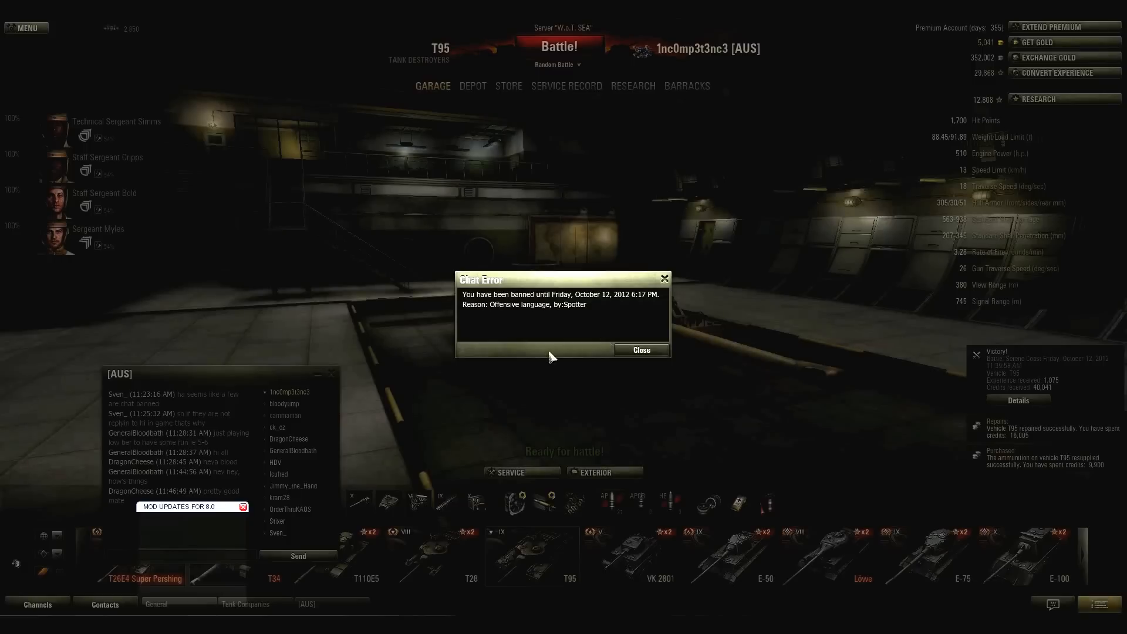
pyautogui.moveTo(582, 350)
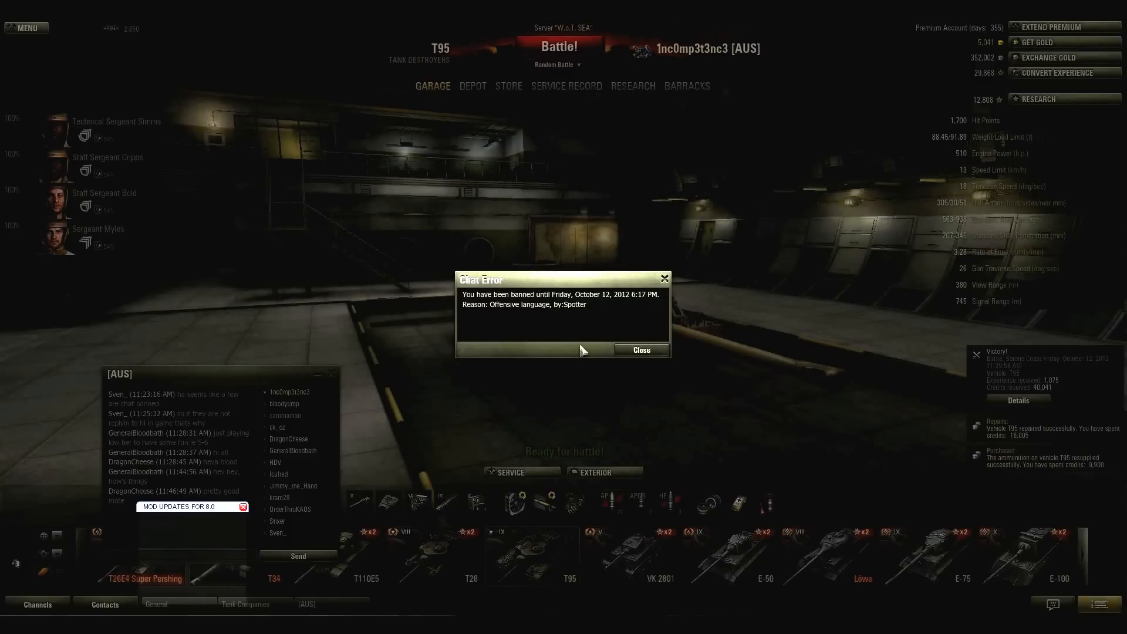